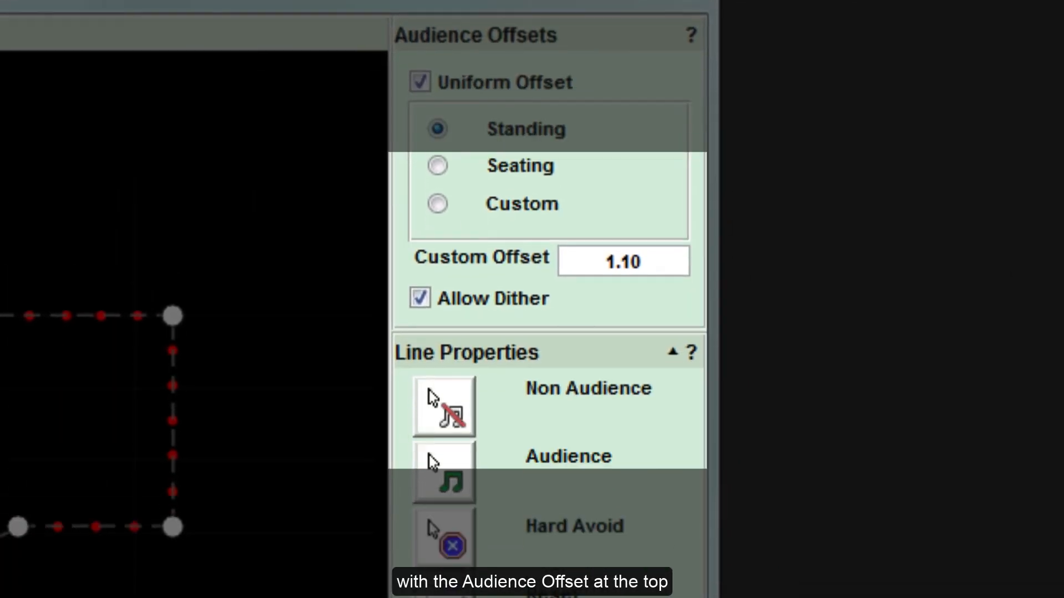
- Briefly expand the Target Profile and Target Refinement panels, then collapse them
scroll(down, 3)
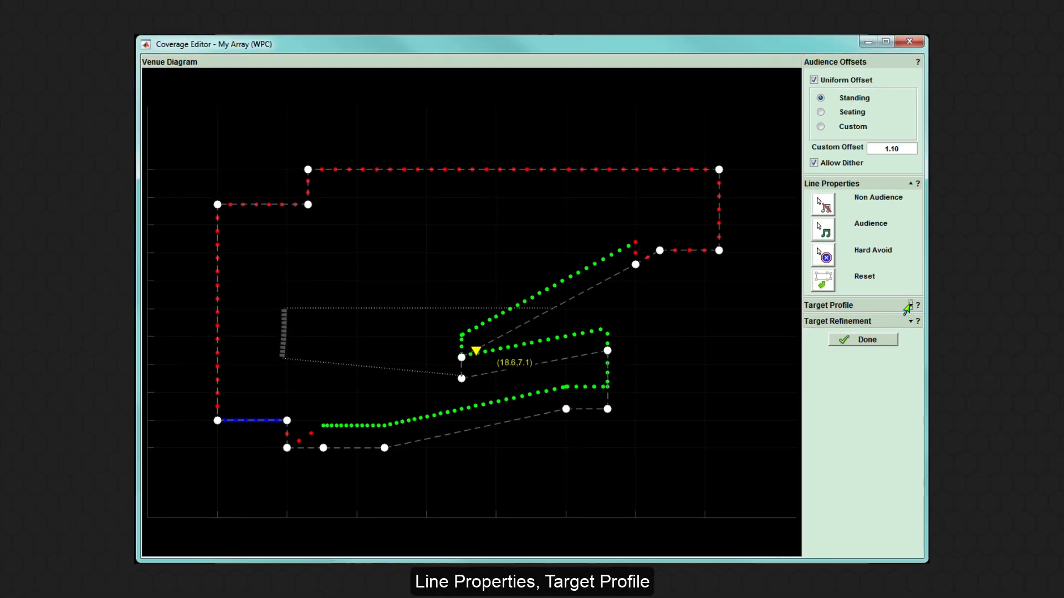
click(912, 305)
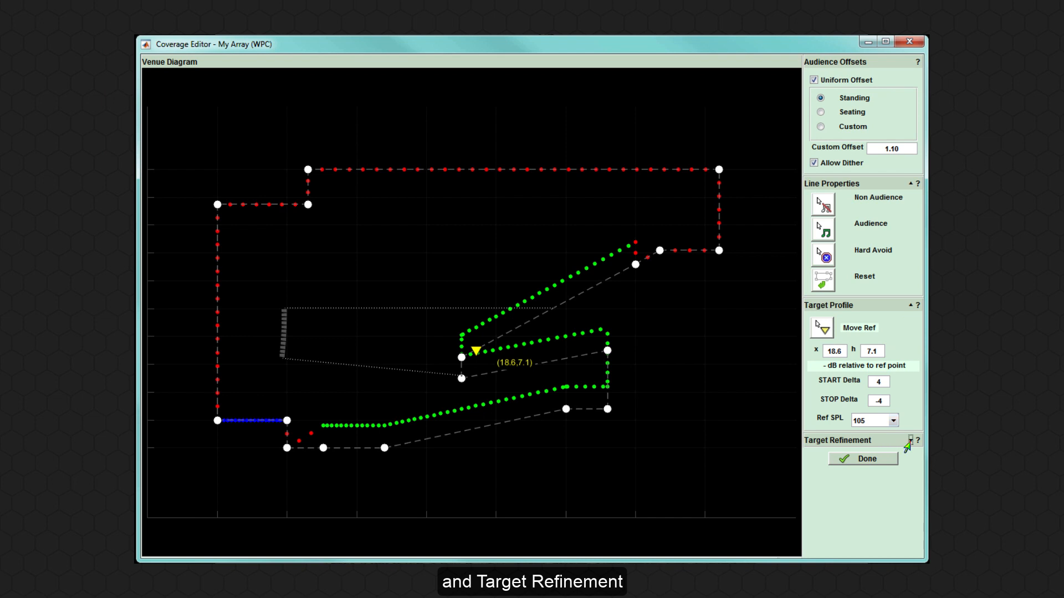
click(911, 305)
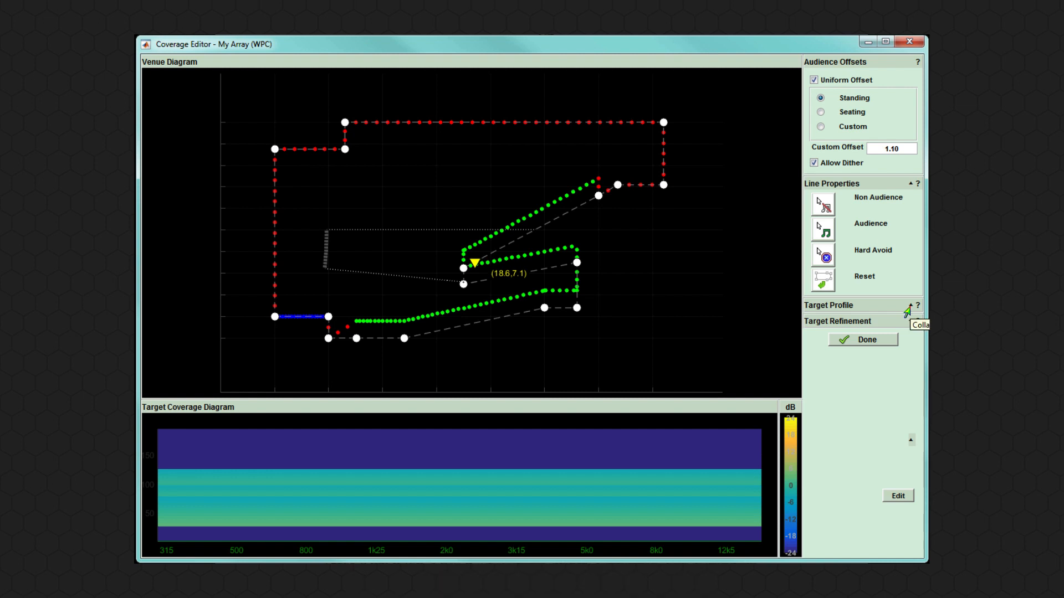
click(915, 321)
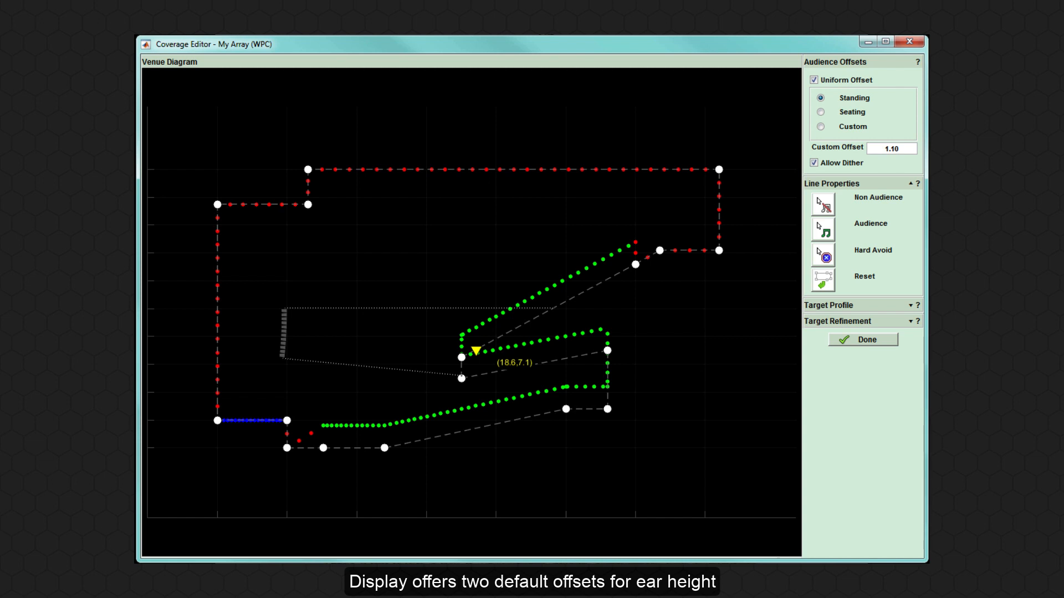
- Set the uniform ear-height offset to Seating, passing through Standing
click(819, 98)
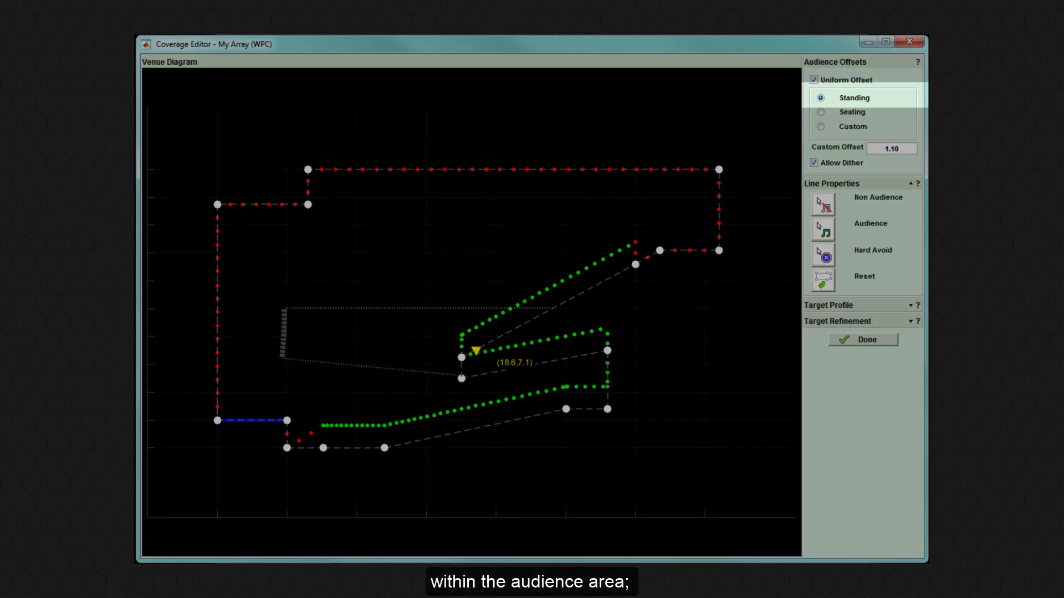
click(821, 112)
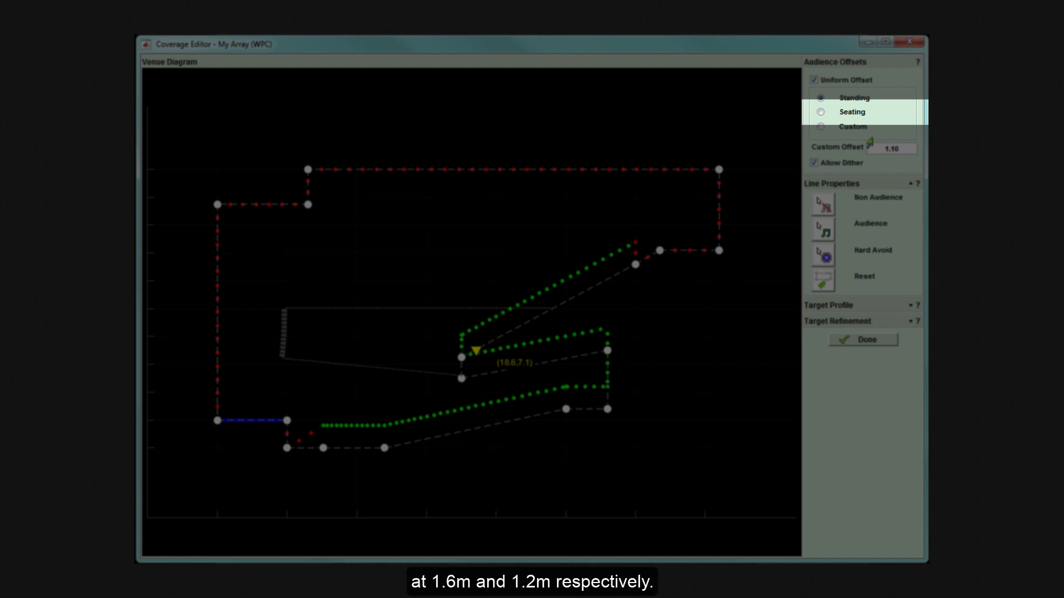
click(821, 111)
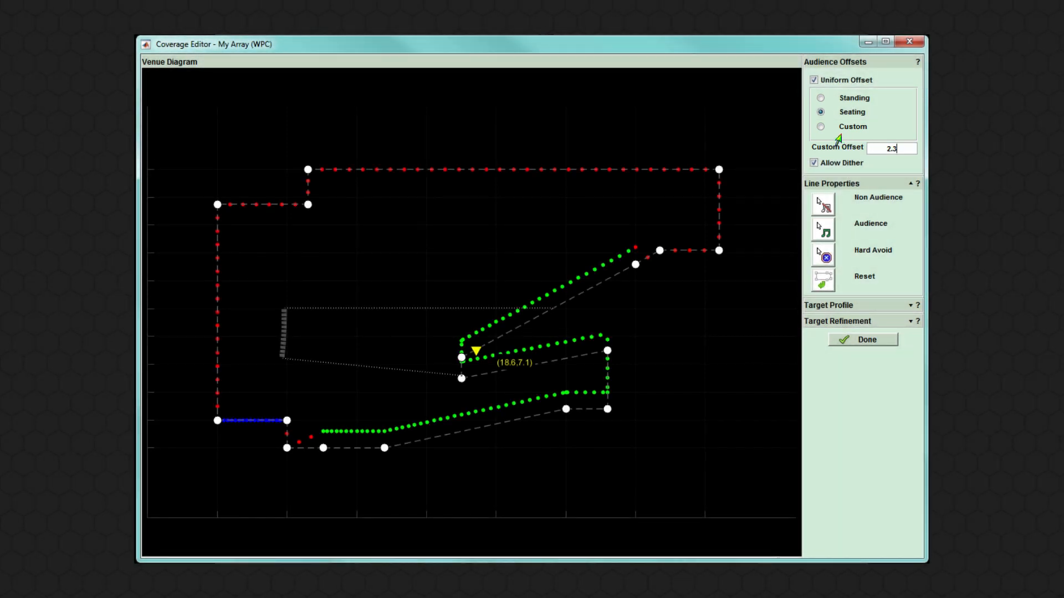
- Cycle the uniform offset through Custom and Standing, ending back on Seating
click(820, 126)
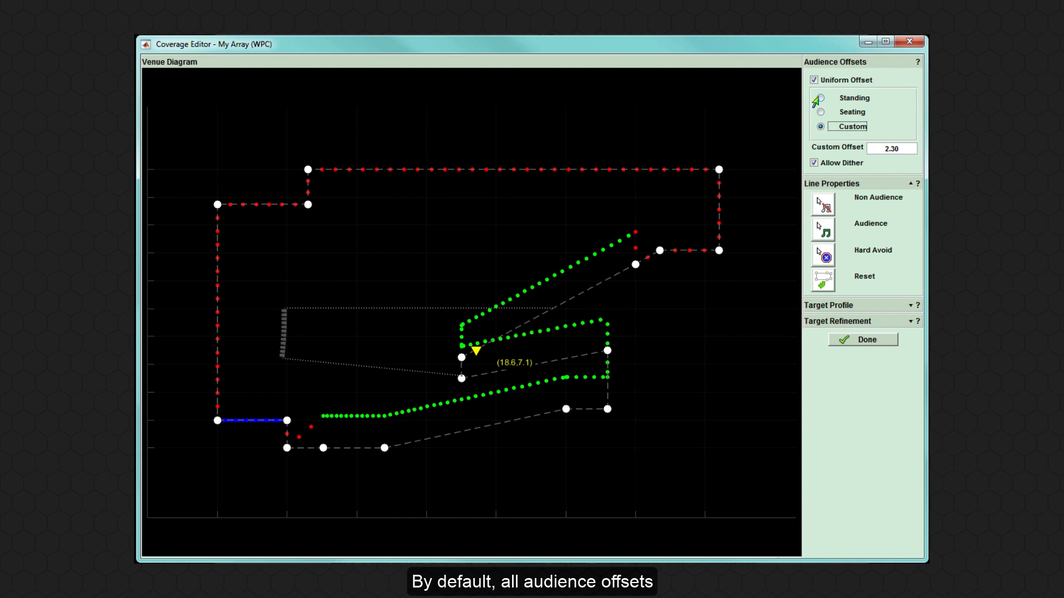
click(821, 98)
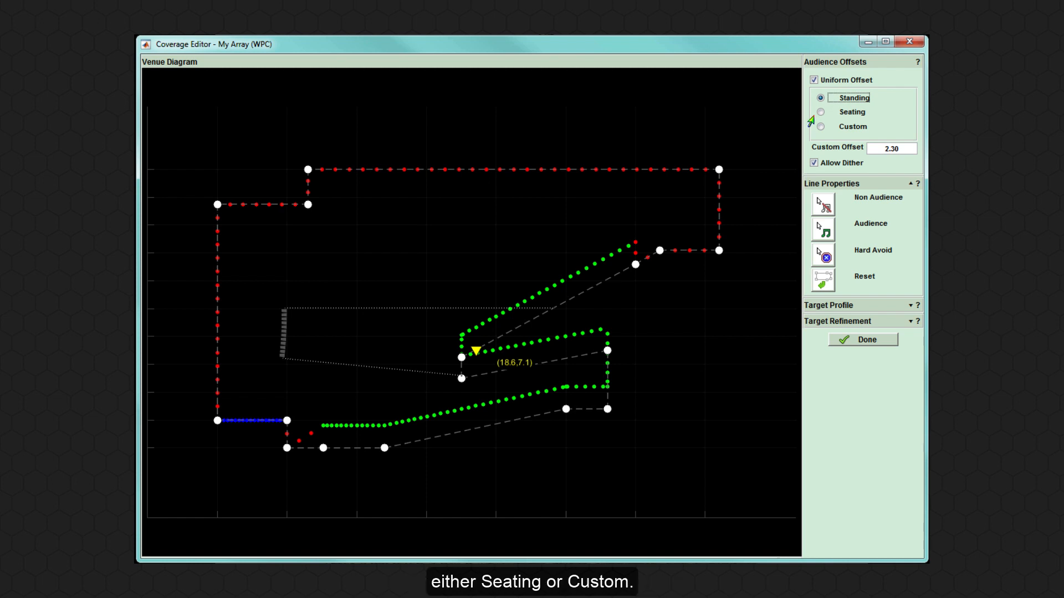
click(821, 112)
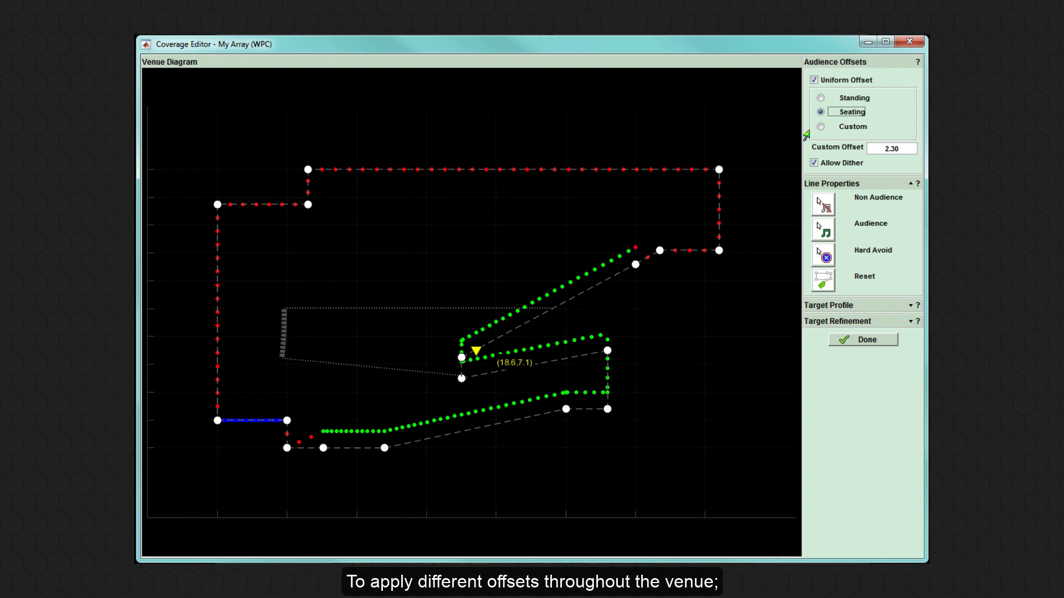
mouse_move(807, 107)
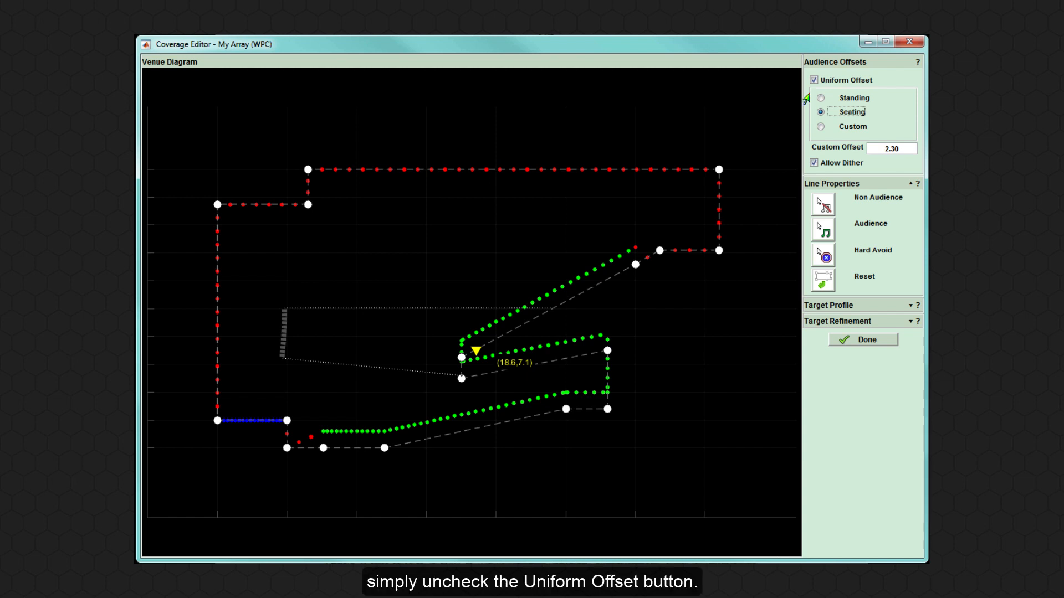
click(813, 80)
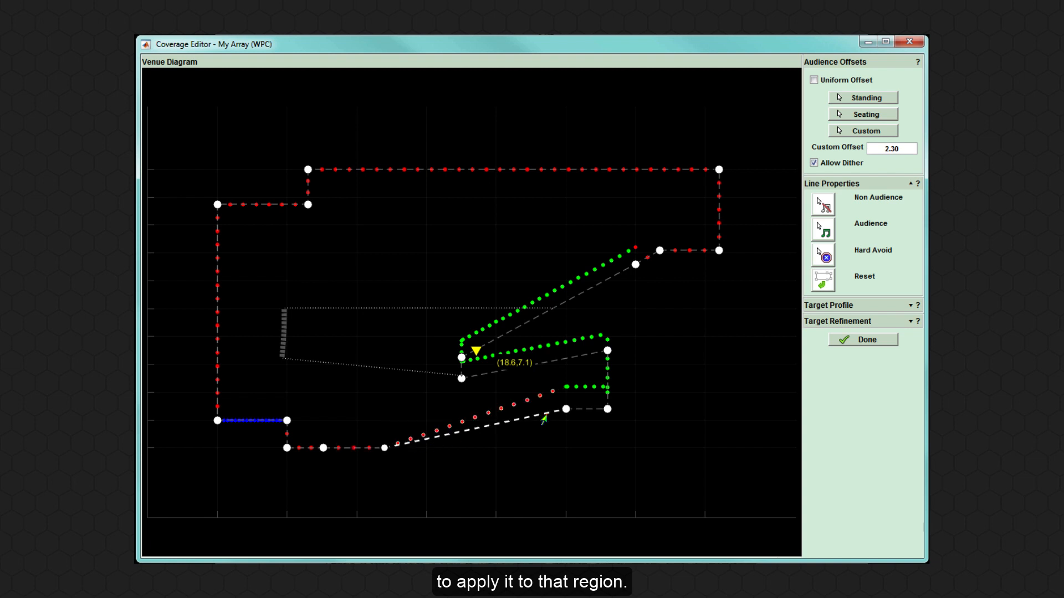
- Mark the middle sloped line right of the reference marker as non-audience
click(822, 229)
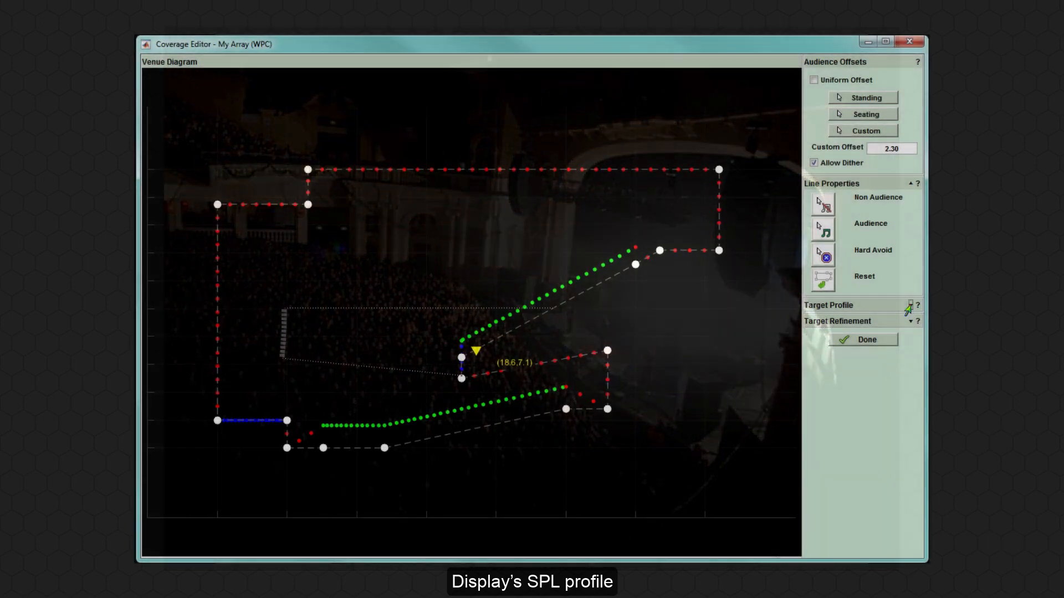
- Expand Target Profile, showing reference point 18.6, 7.1, deltas 4/-4 and SPL 105
click(912, 305)
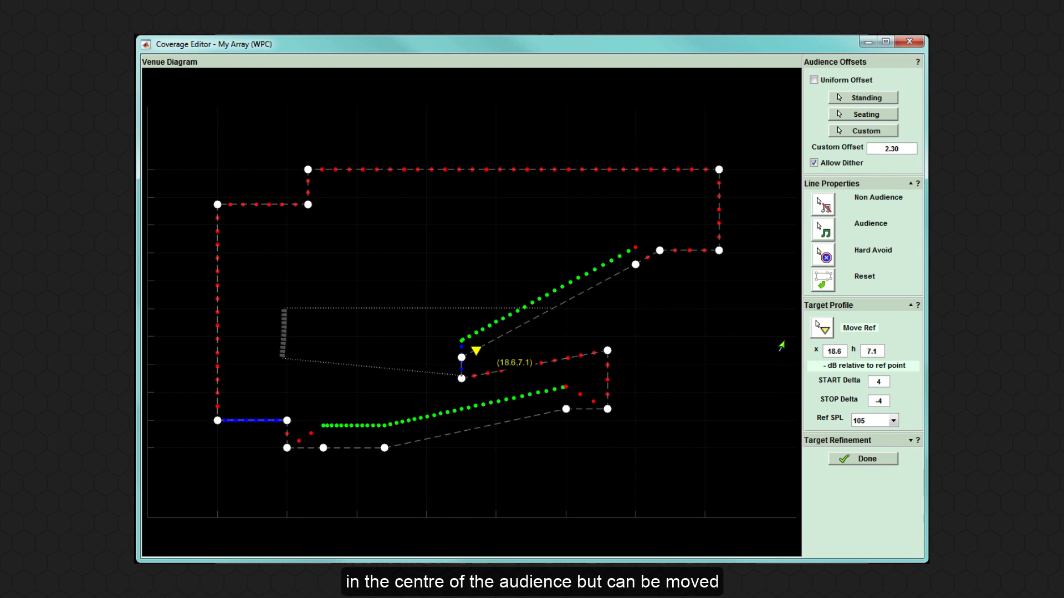
- Drag the target reference point along the lower audience line to about x 25.2, height 2.8
drag(474, 347, 534, 316)
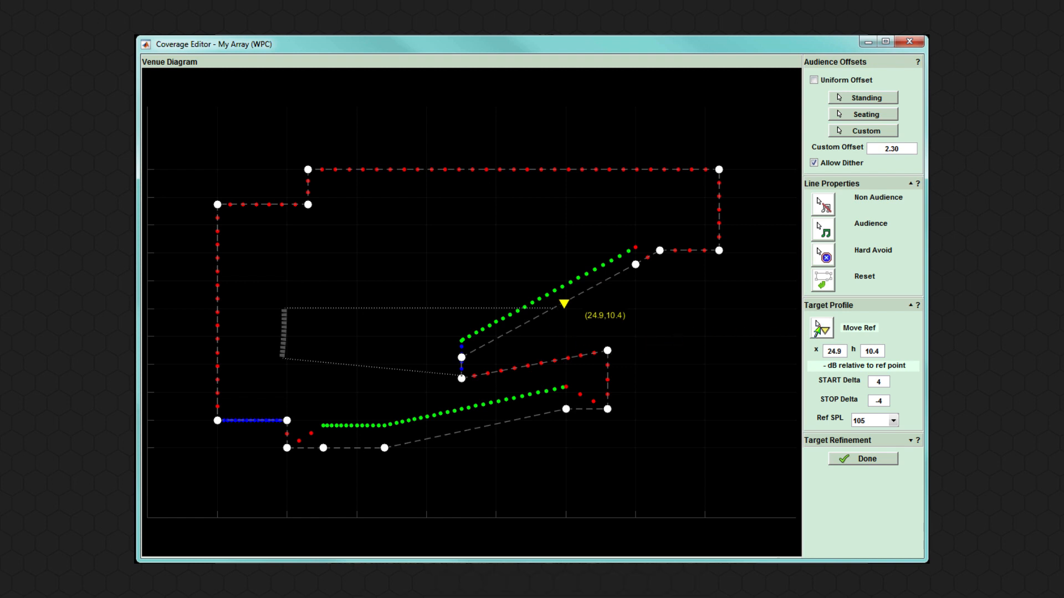
drag(562, 303, 532, 415)
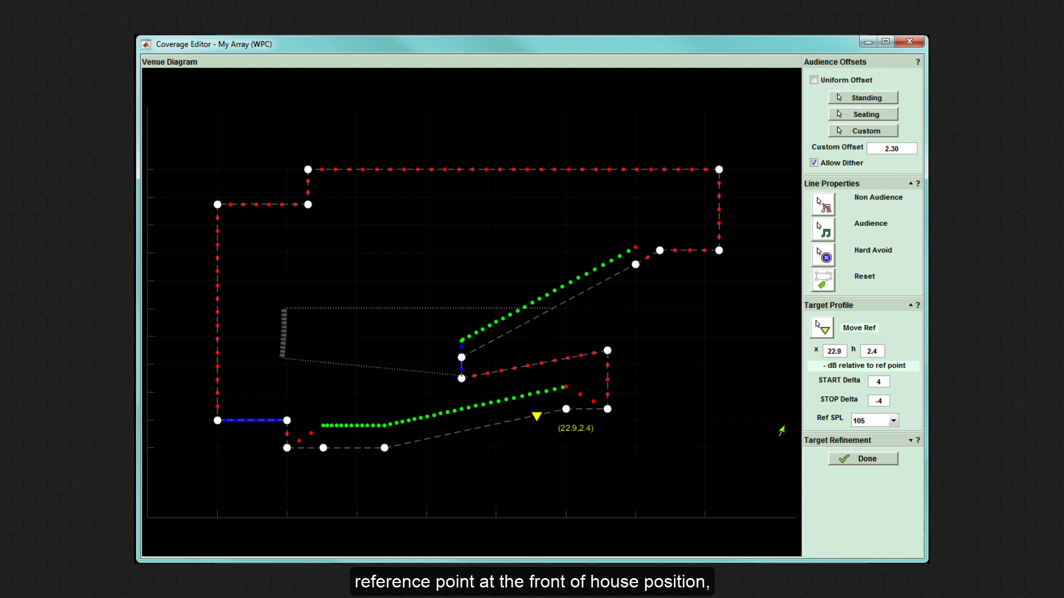
drag(535, 417, 569, 410)
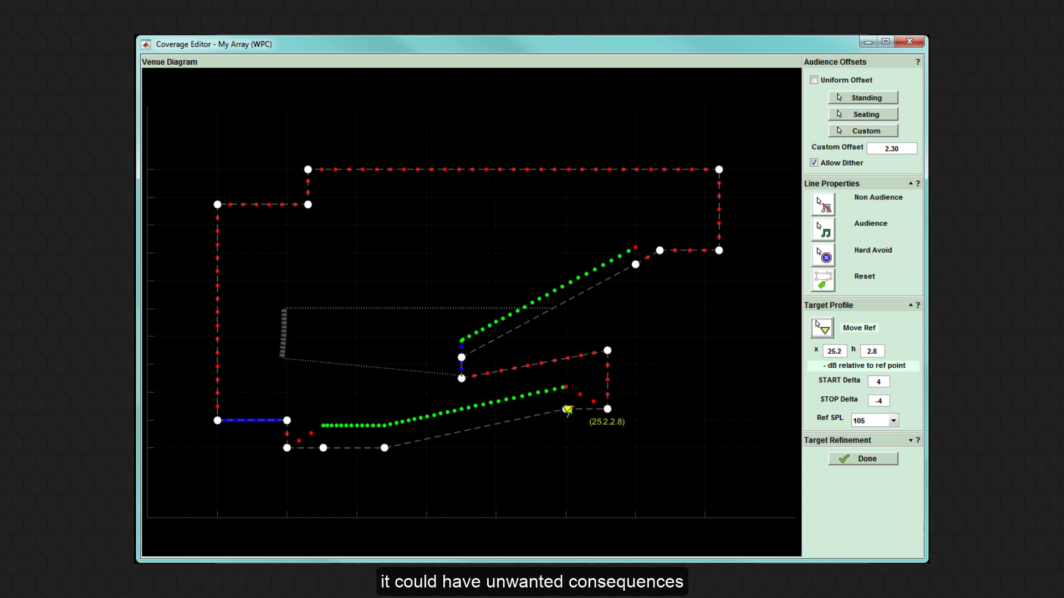
drag(569, 410, 580, 410)
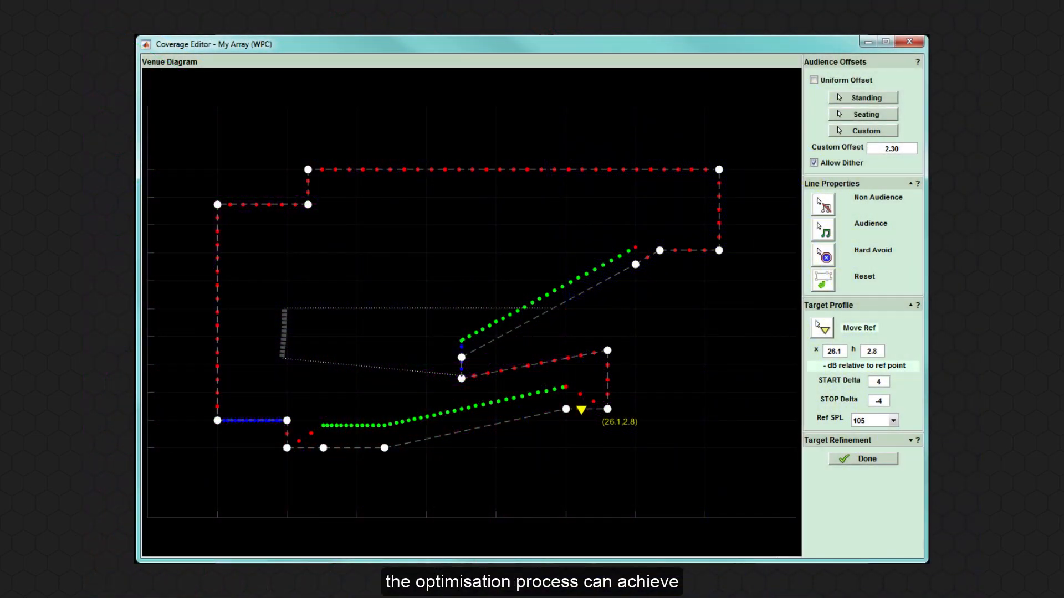
- Select the Non Audience line tool in Line Properties
click(878, 381)
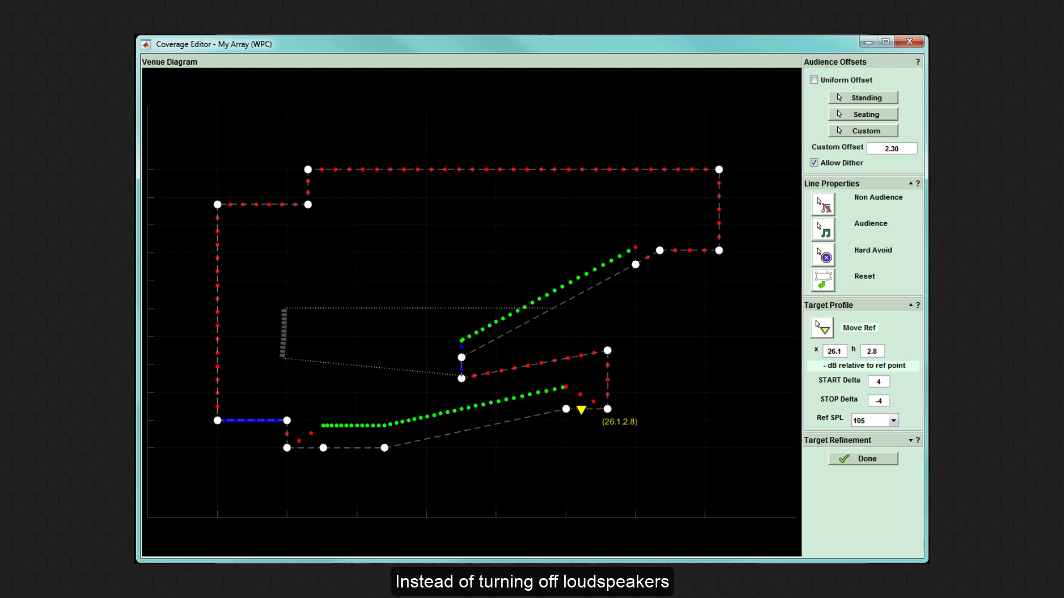
mouse_move(846, 263)
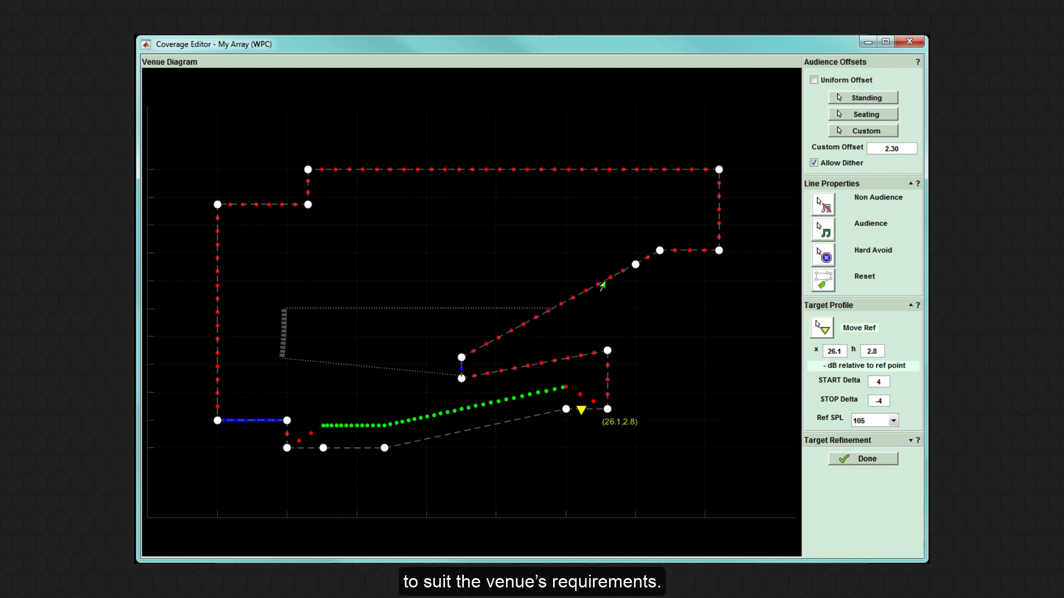
mouse_move(725, 376)
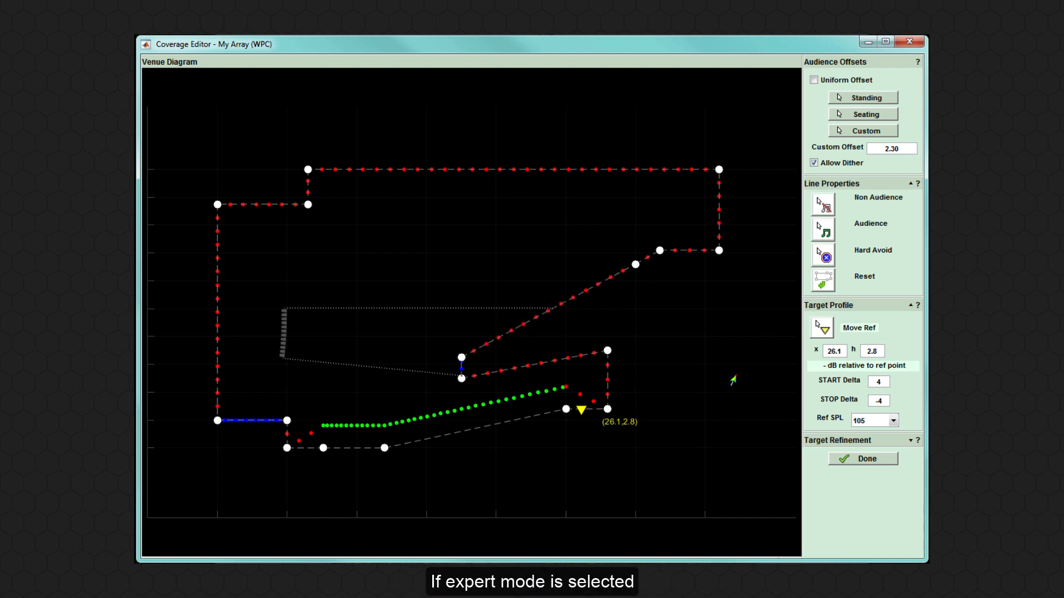
drag(475, 44, 380, 6)
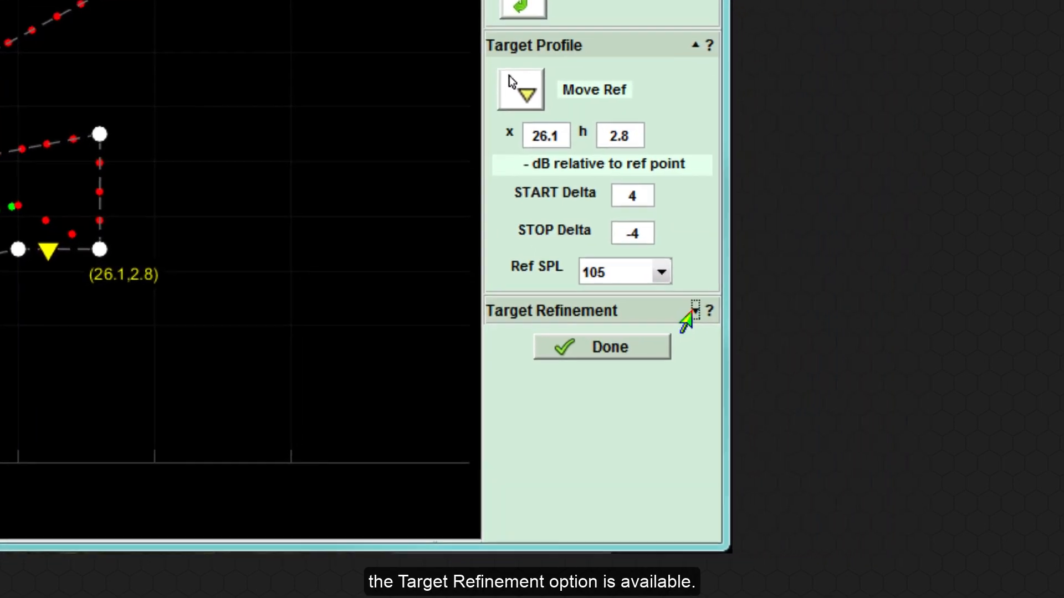
- Expand Target Refinement and lower the air absorption compensation slider to 11
click(689, 311)
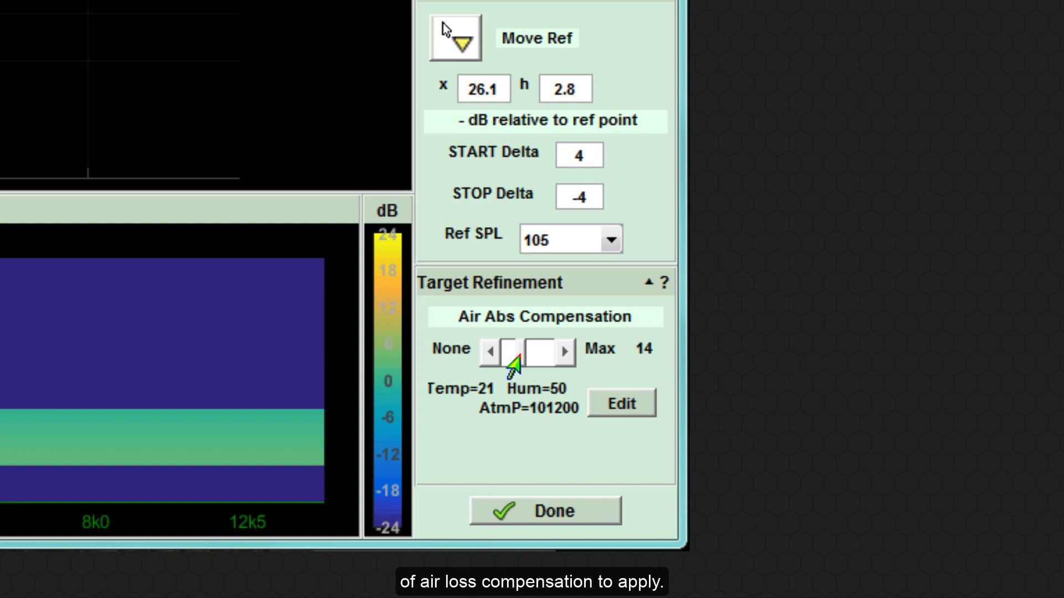
click(482, 353)
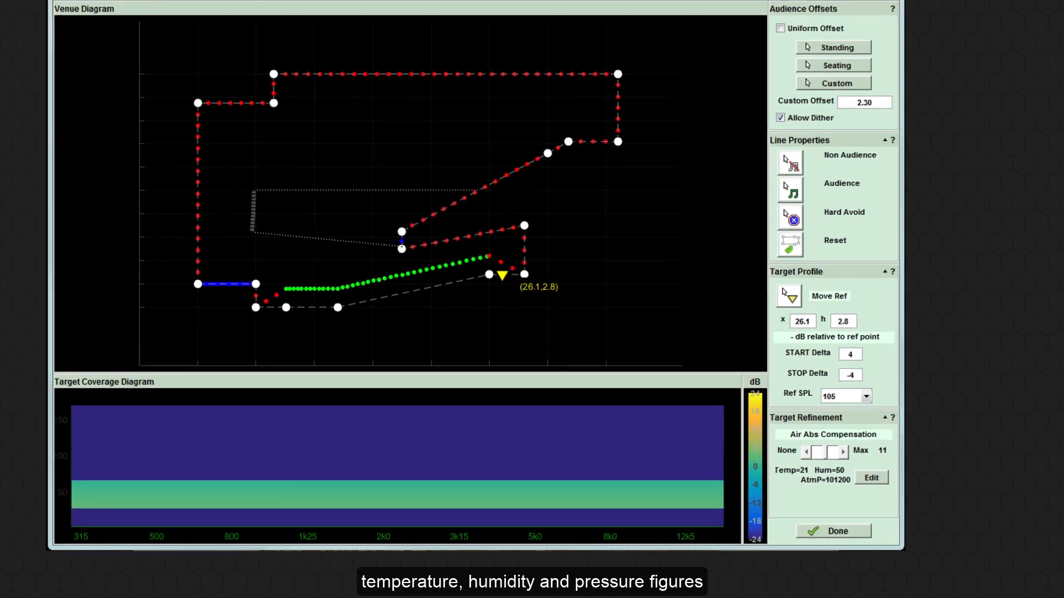
- Edit the environment values to humidity 85.0 % and temperature 16.0 °C
click(871, 477)
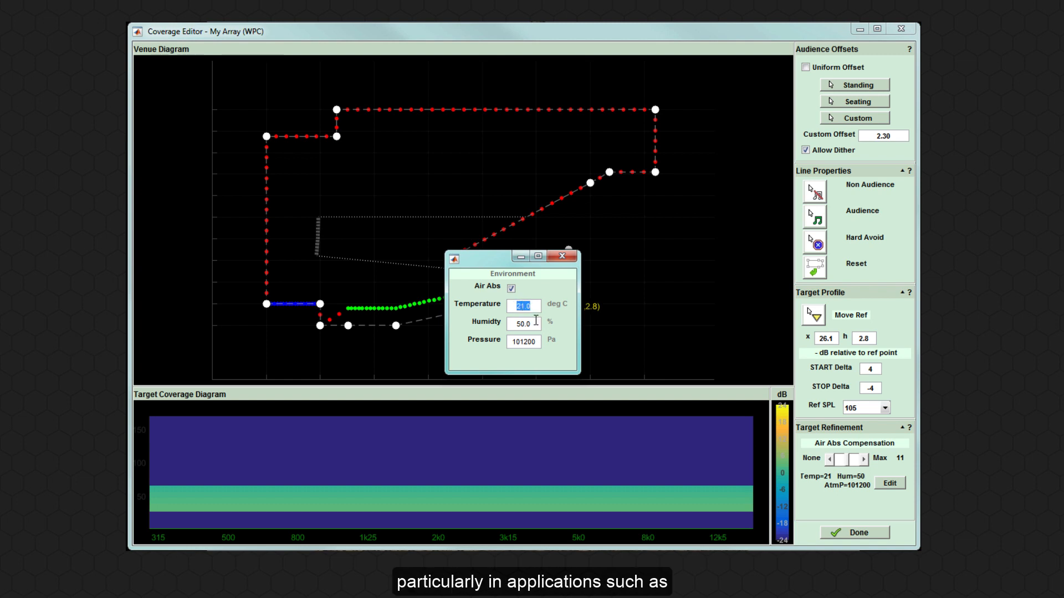
text(24.0)
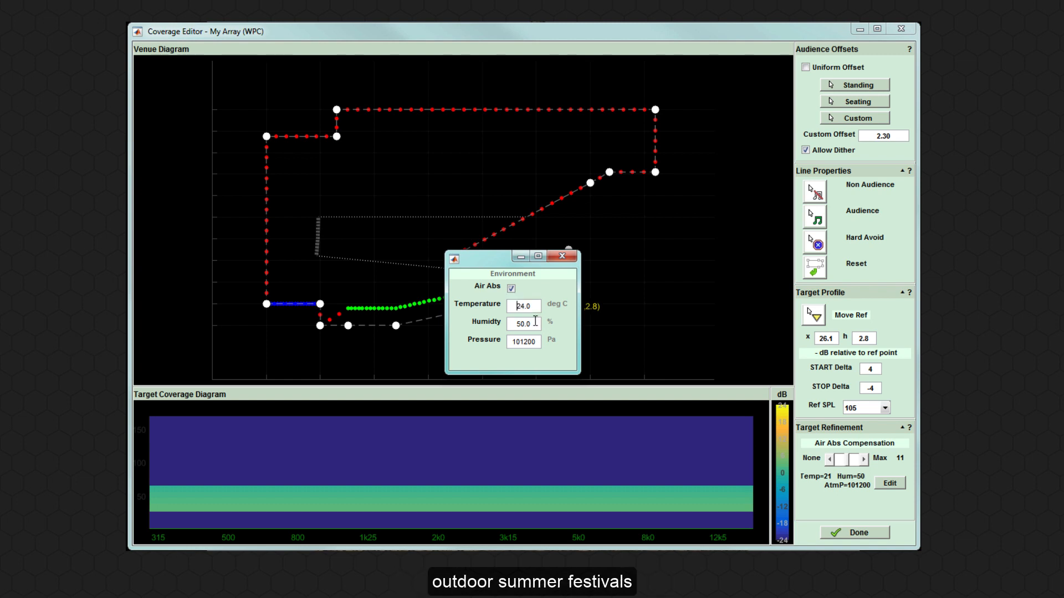
click(522, 323)
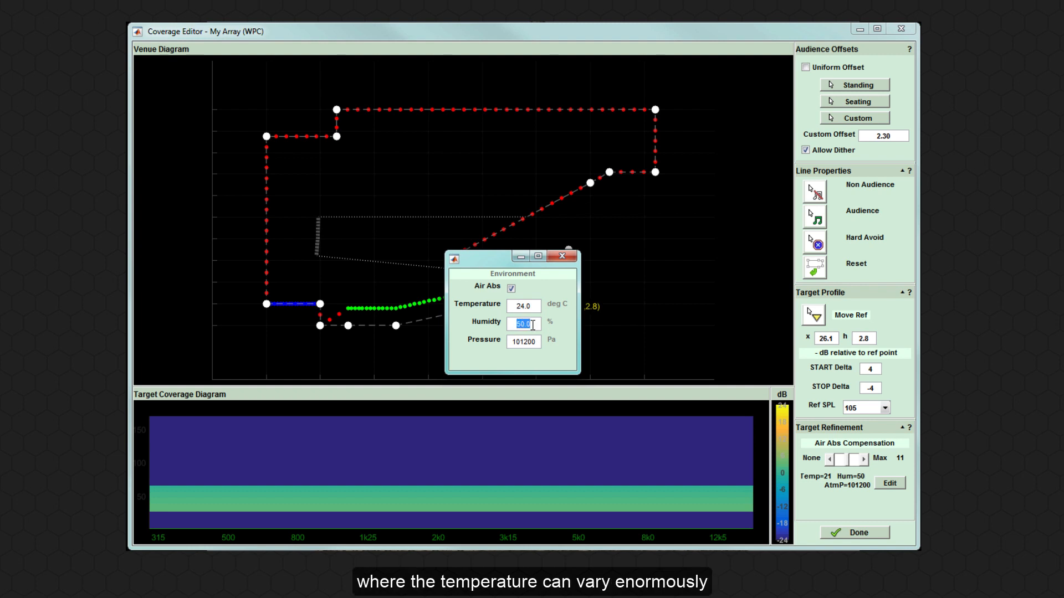
text(85.0)
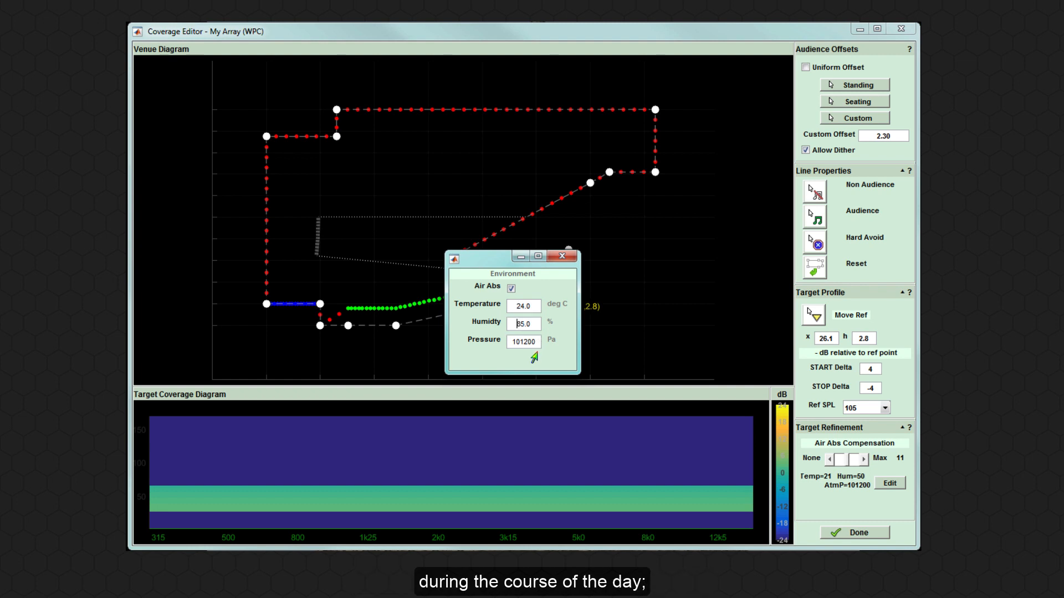
mouse_move(528, 371)
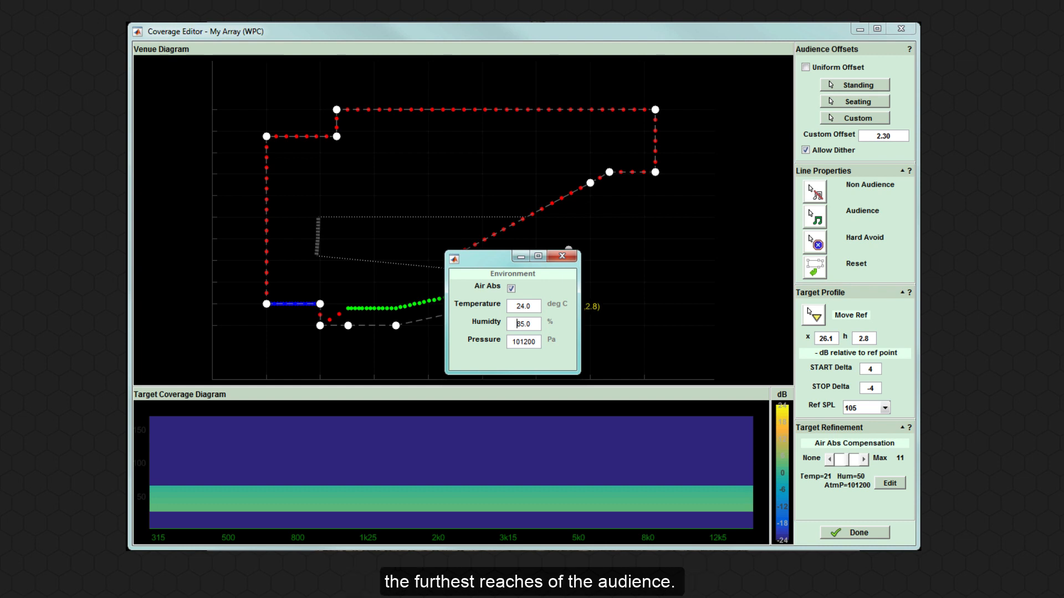
click(526, 306)
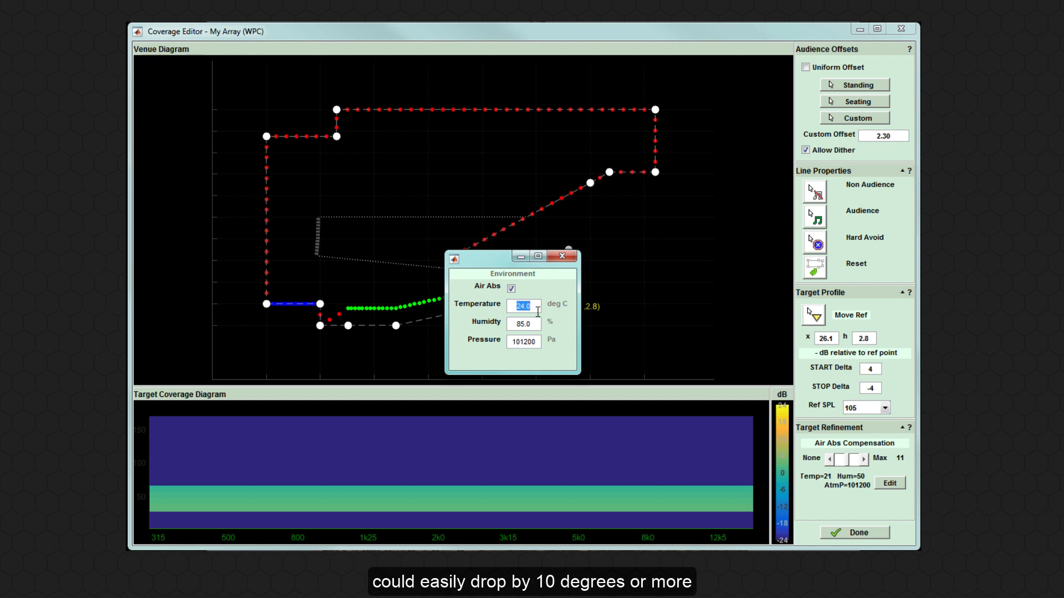
text(16.0)
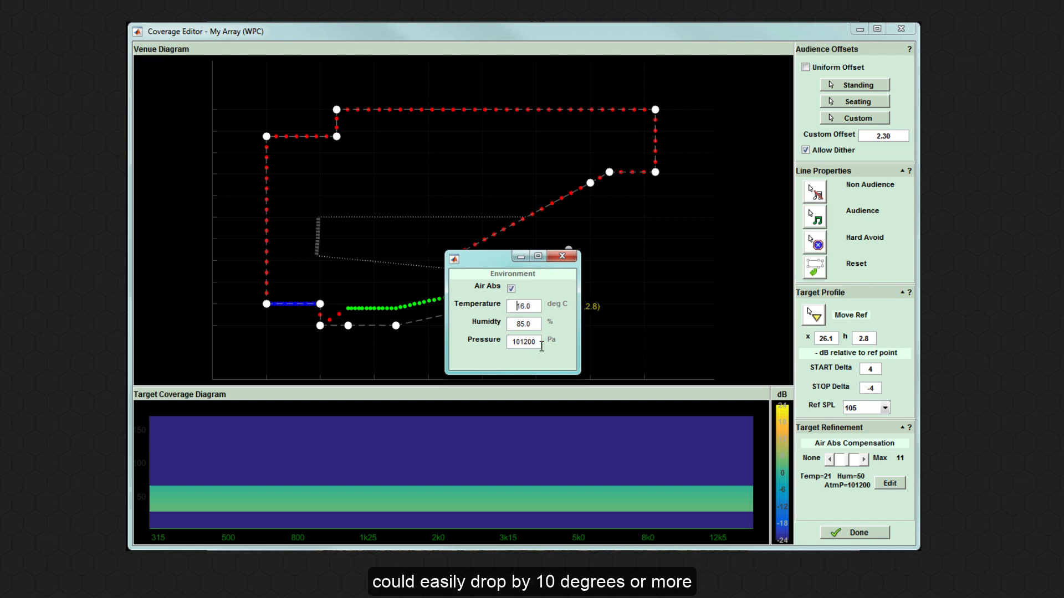